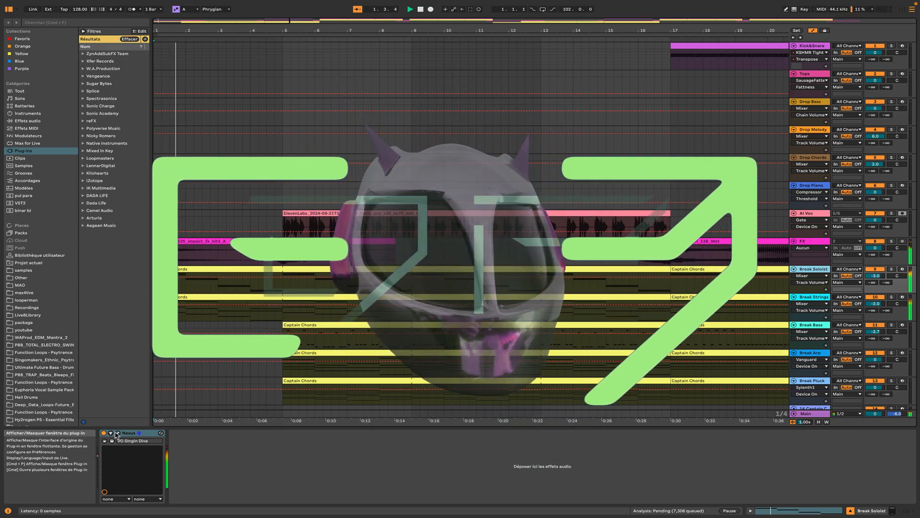
# - Select the Tops track to reveal its VPS Avenger and SausageFattener devices during playback
pyautogui.click(117, 435)
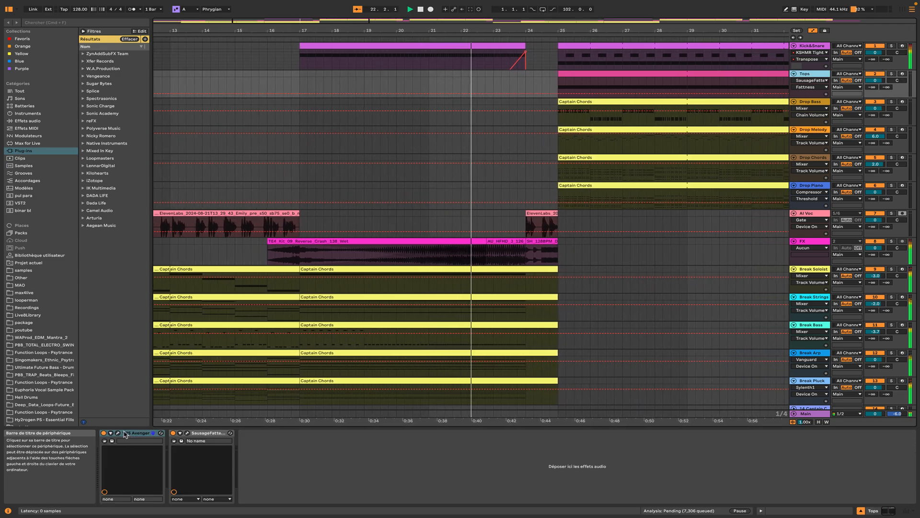
# - Select the Drop Bass track and show its Sylenth1 interface with the Heavy Electro bass preset
pyautogui.click(118, 433)
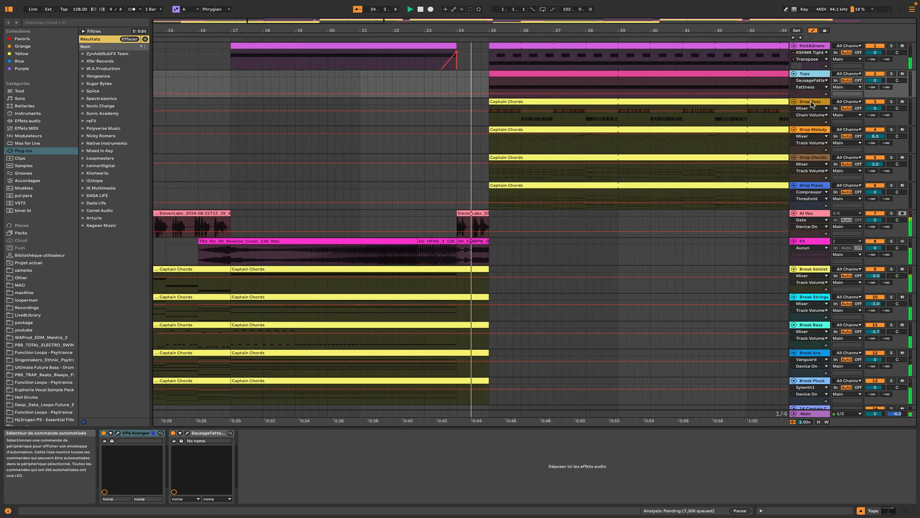
pyautogui.click(812, 101)
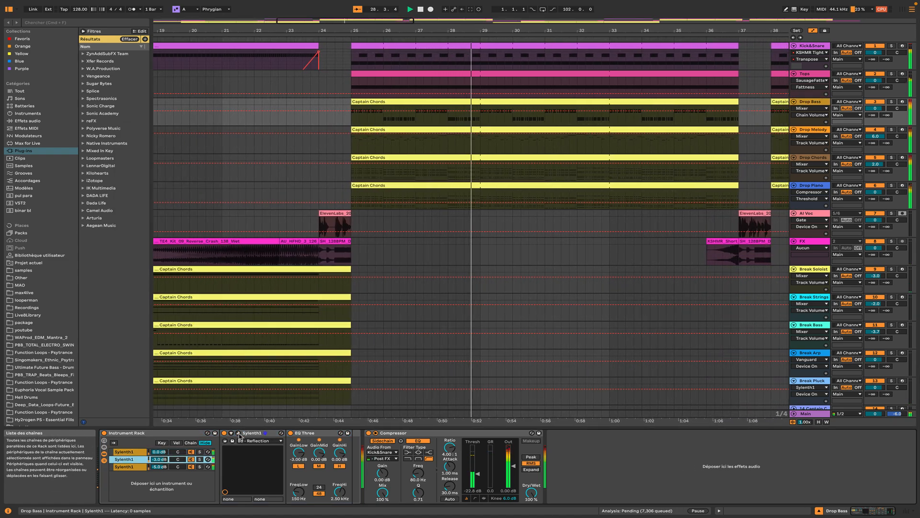
pyautogui.click(229, 432)
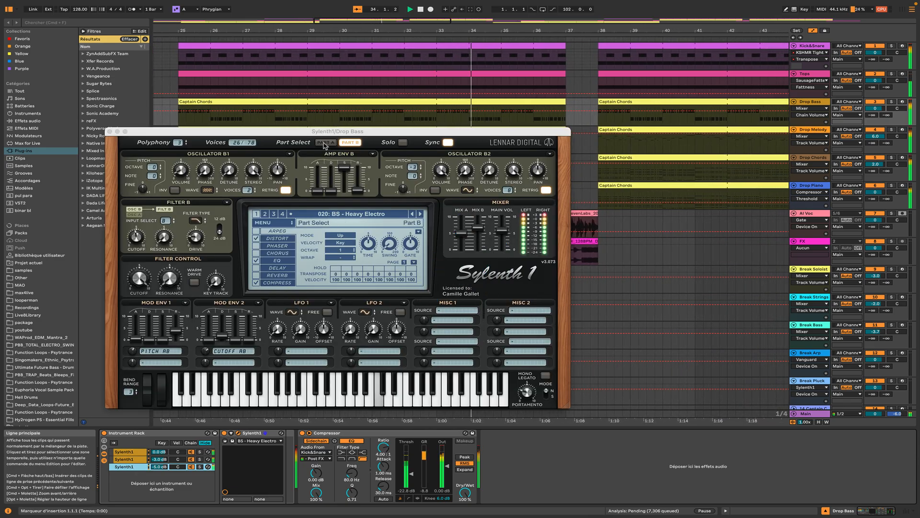
# - Dismiss the Sylenth1 window so the Drop Piano track's Nexus, Compressor and EQ Three chain shows
pyautogui.click(327, 142)
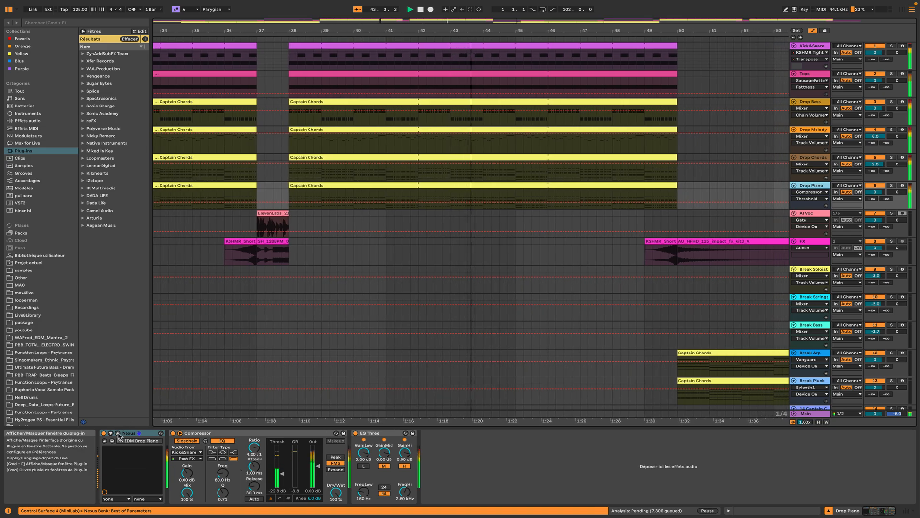
# - Select the AI Voc track to reveal its Female Vocals rack and Split Band De-esser
pyautogui.click(119, 432)
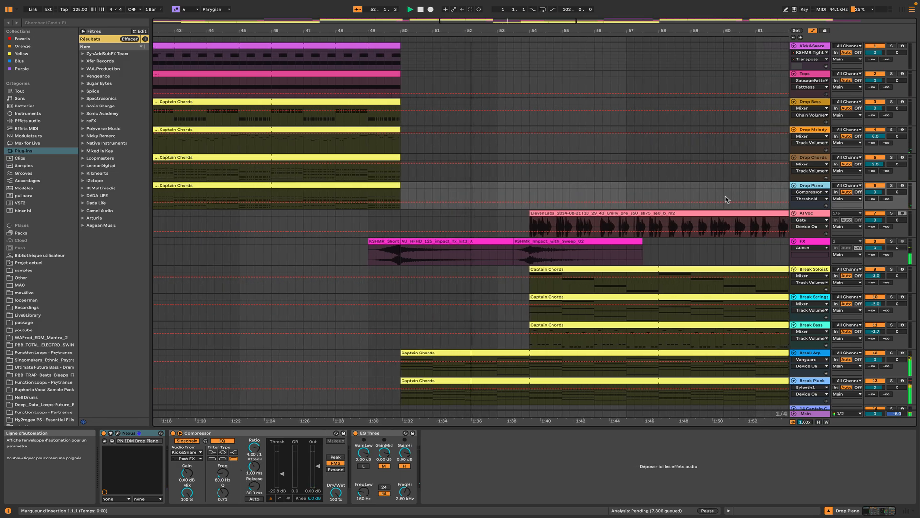
pyautogui.click(811, 213)
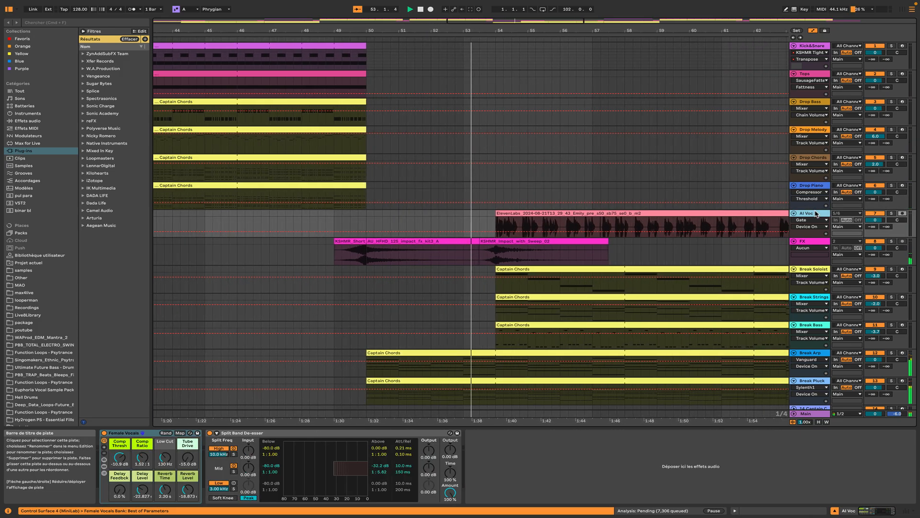